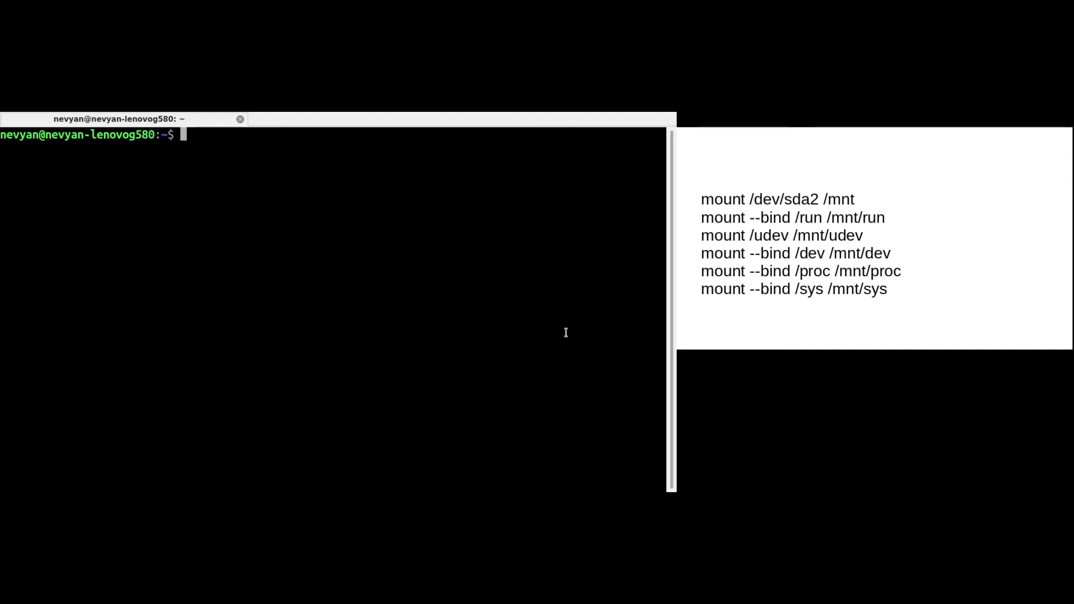
# Step: Preview sudo apt remove python* (187 packages), abort it, and erase the package name for reuse
pyautogui.write('sudo ap')
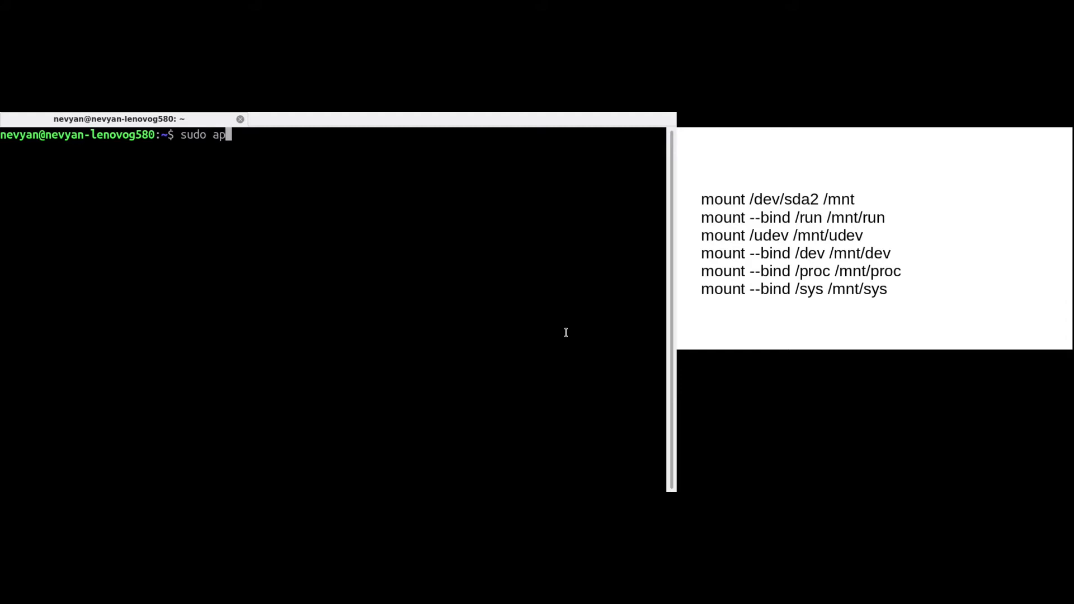
pyautogui.write('t remove')
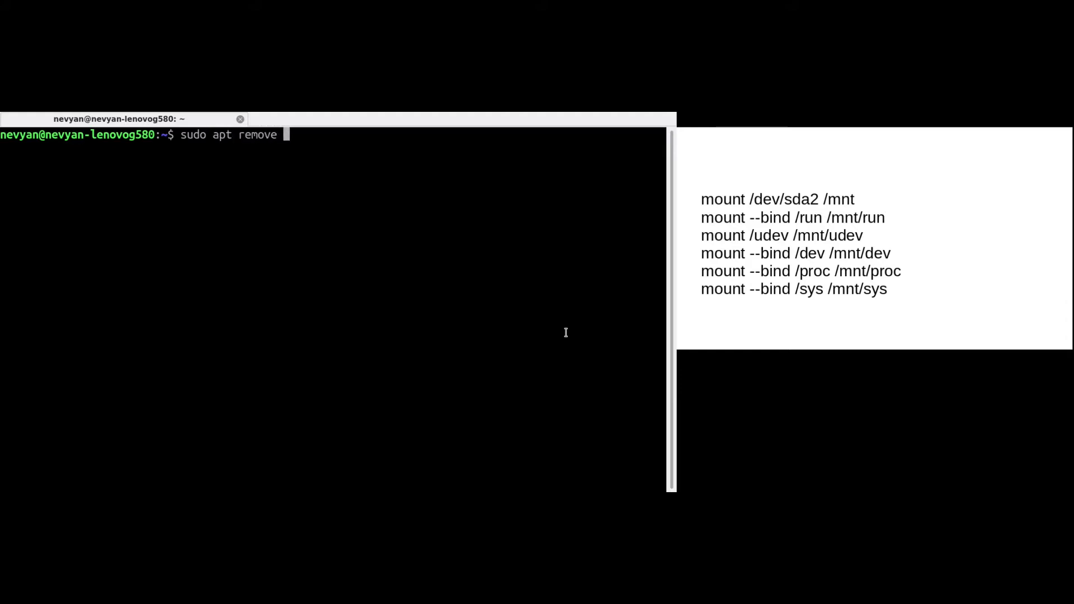
pyautogui.write('python*')
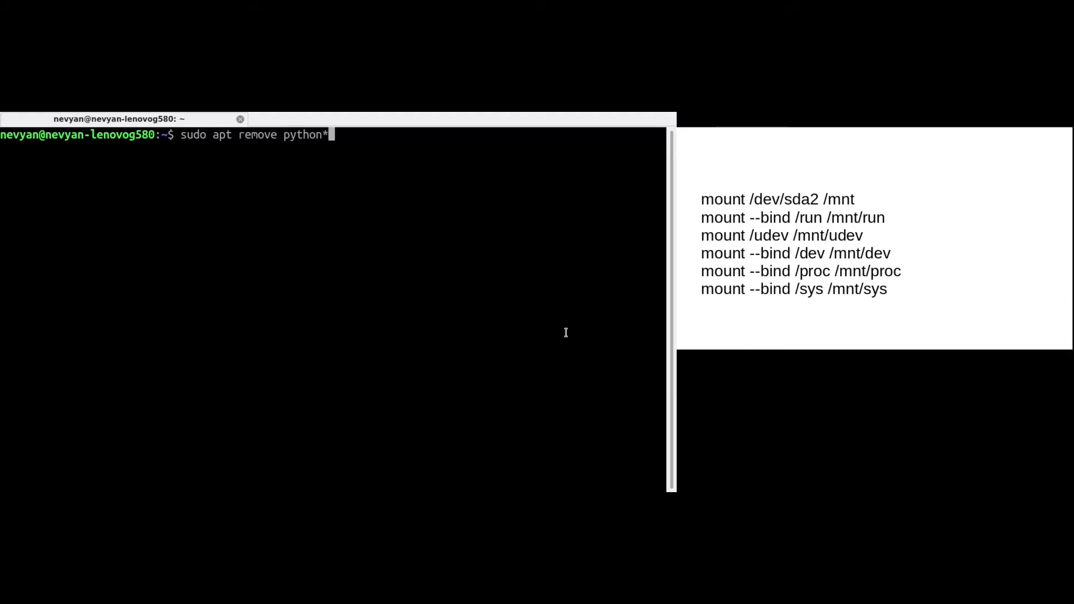
pyautogui.press('Return')
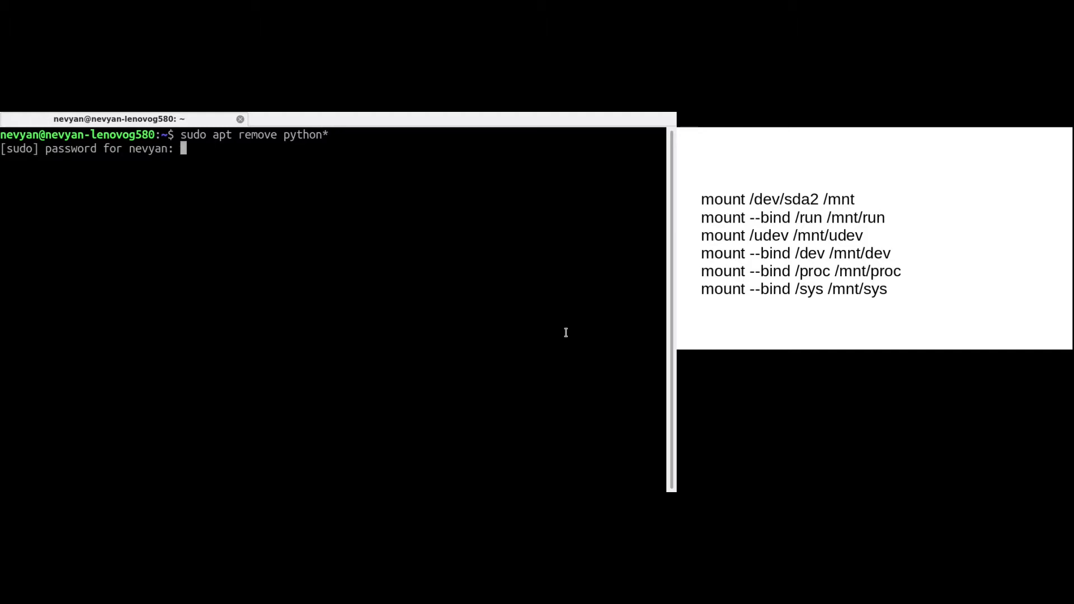
pyautogui.press('Return')
pyautogui.write('sudo apt remove python')
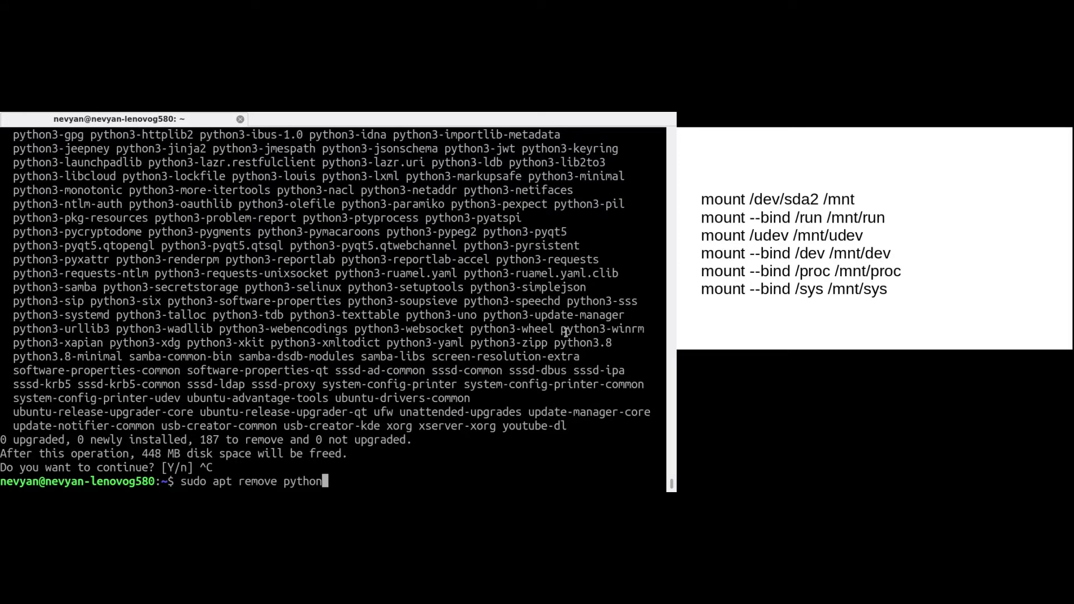
pyautogui.press('BackSpace')
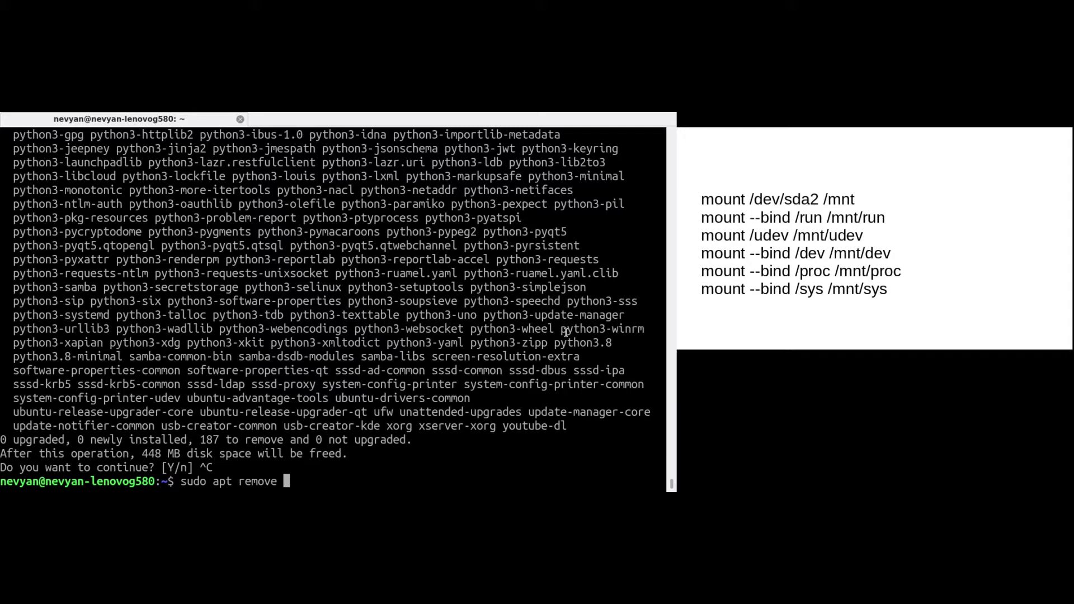
# Step: Preview apt remove libre* and scroll through the 361 packages listed, including LibreOffice
pyautogui.write('libre*')
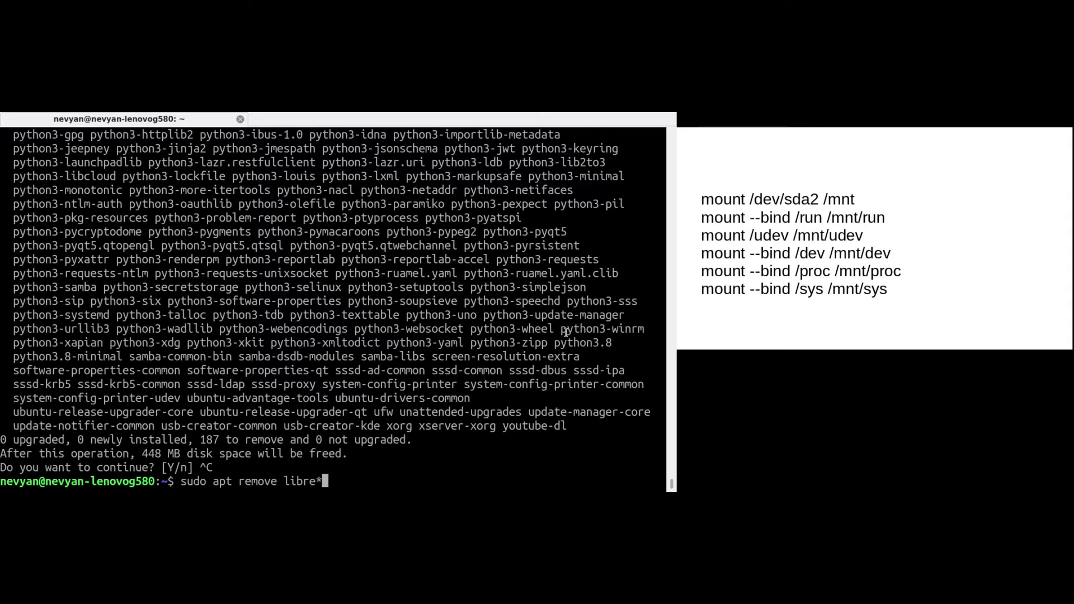
pyautogui.press('Return')
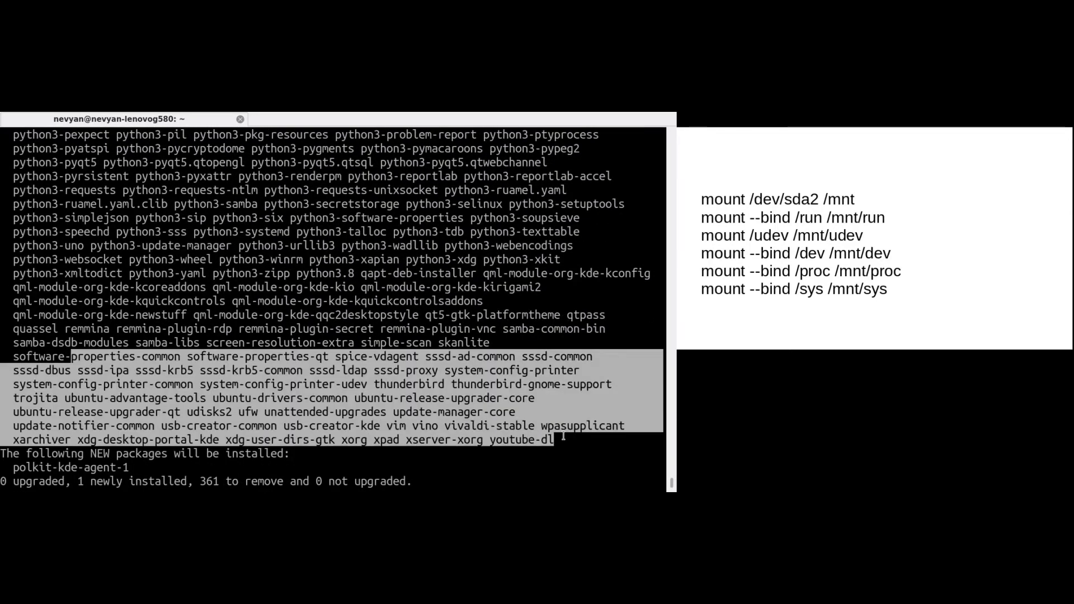
pyautogui.scroll(-3)
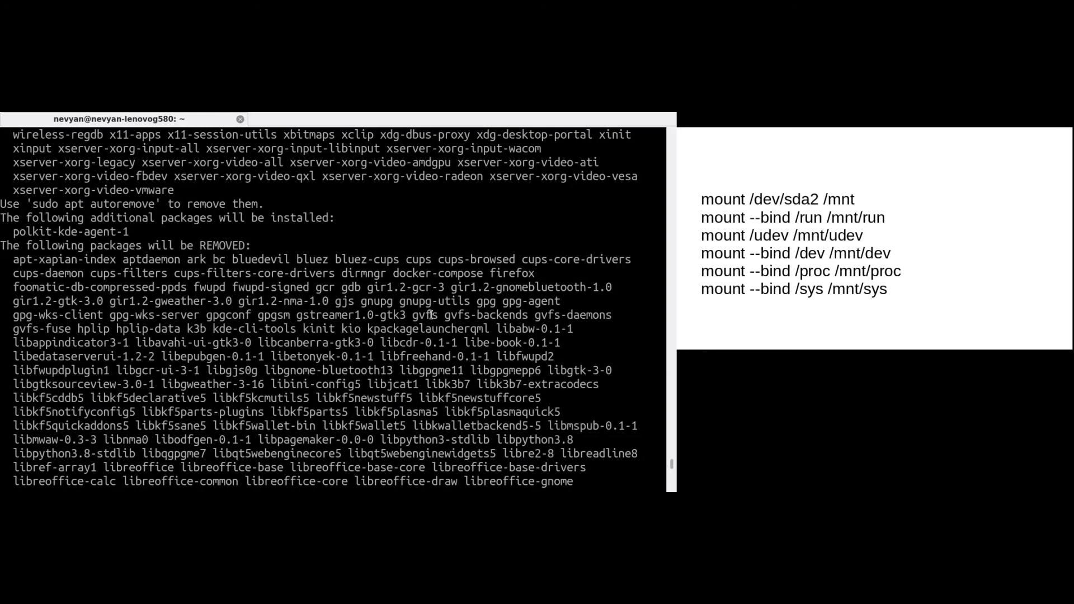
pyautogui.scroll(-3)
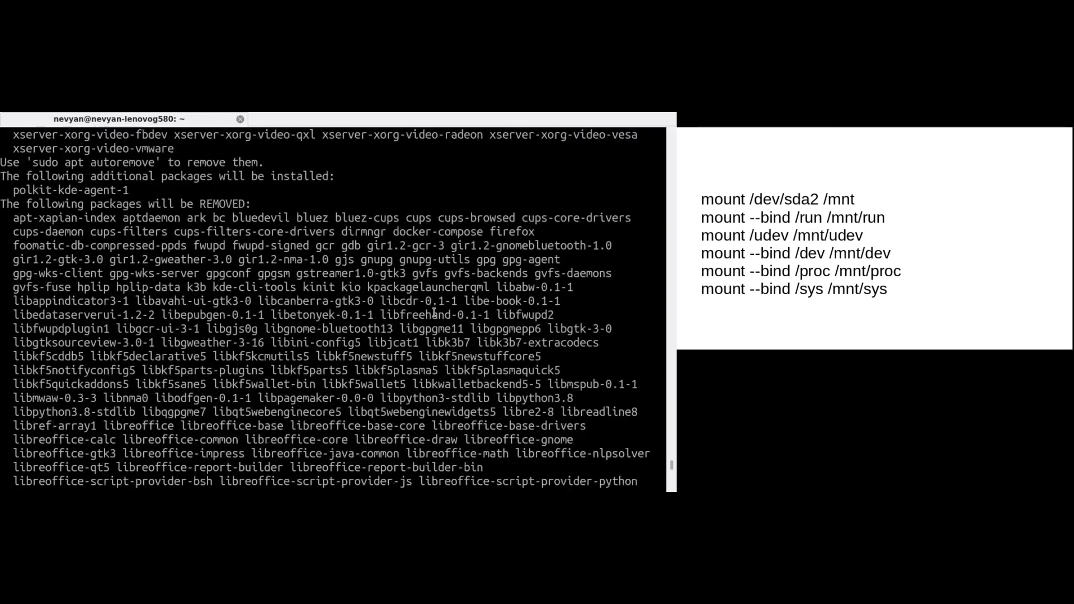
pyautogui.scroll(-3)
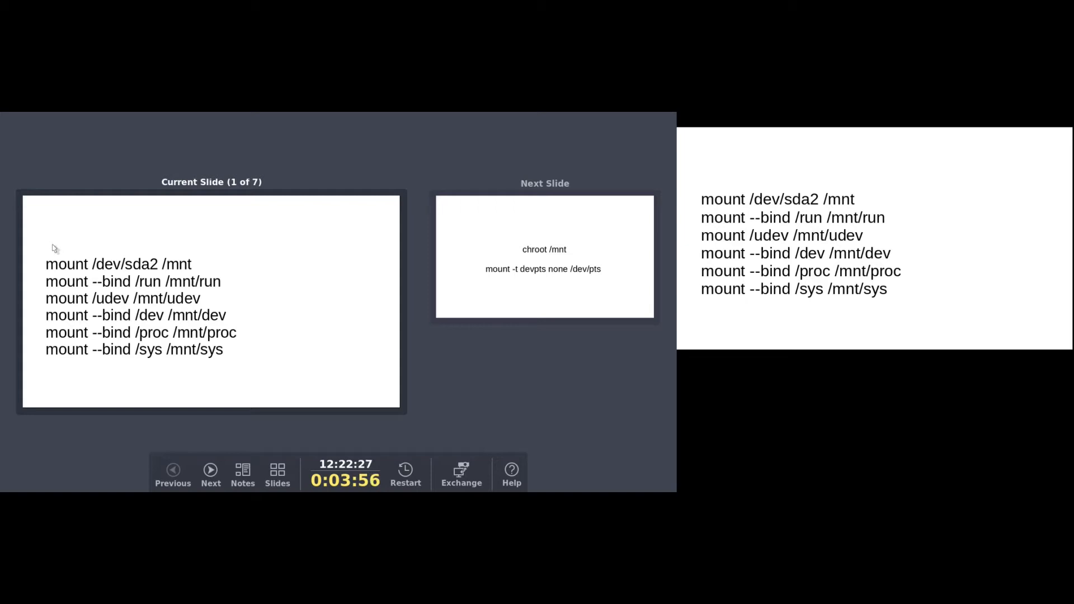
pyautogui.moveTo(122, 275)
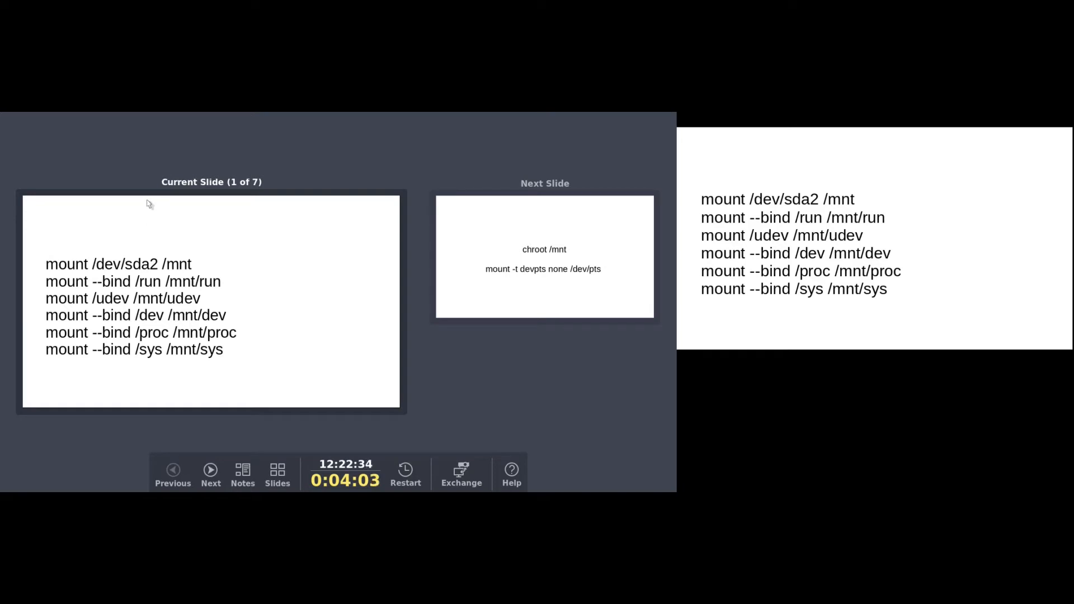
pyautogui.moveTo(230, 233)
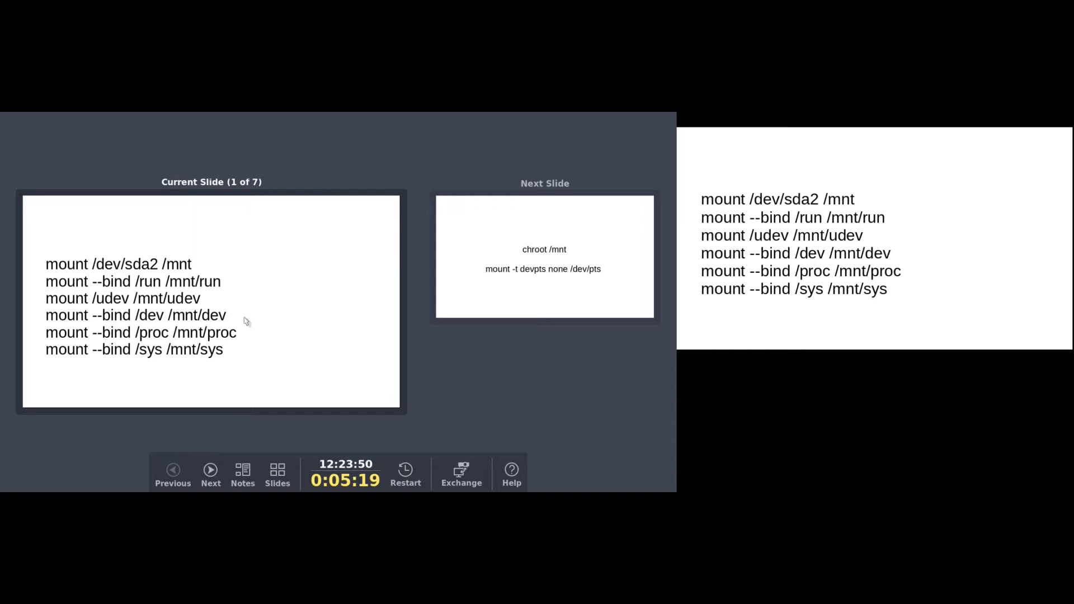
# Step: Advance the slideshow to slide 2 with chroot /mnt and the devpts mount
pyautogui.click(210, 472)
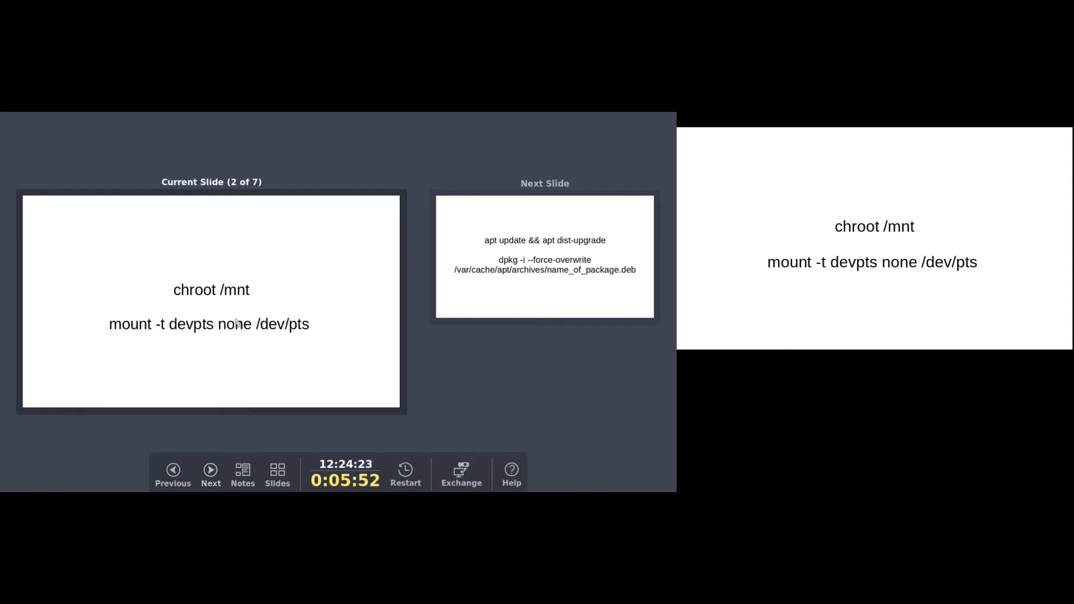
pyautogui.moveTo(268, 344)
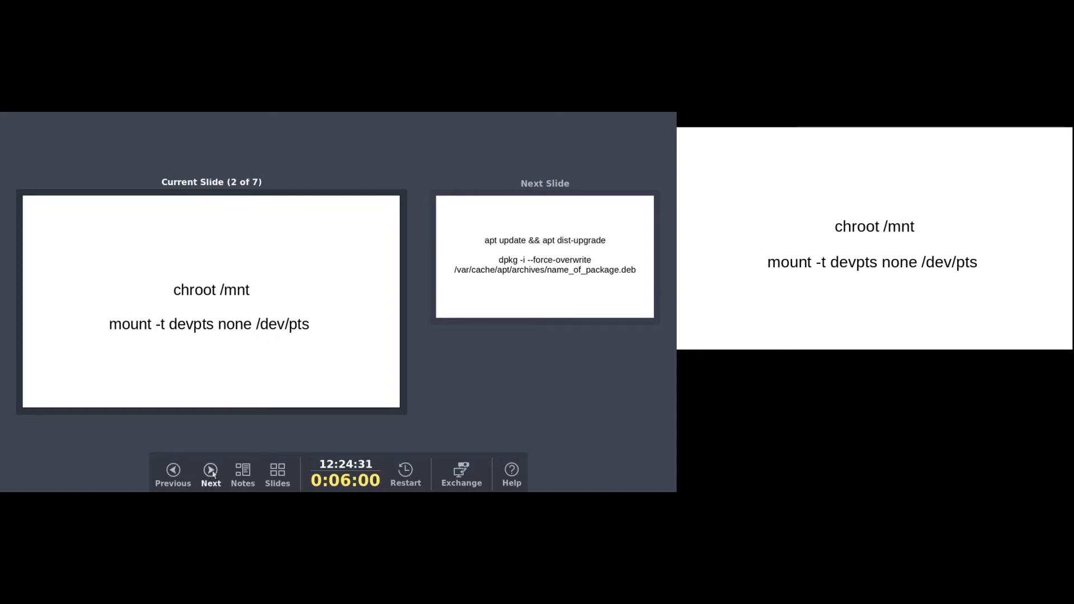
# Step: Advance through the apt update slide to slide 4, apt install ubuntu-desktop
pyautogui.click(210, 473)
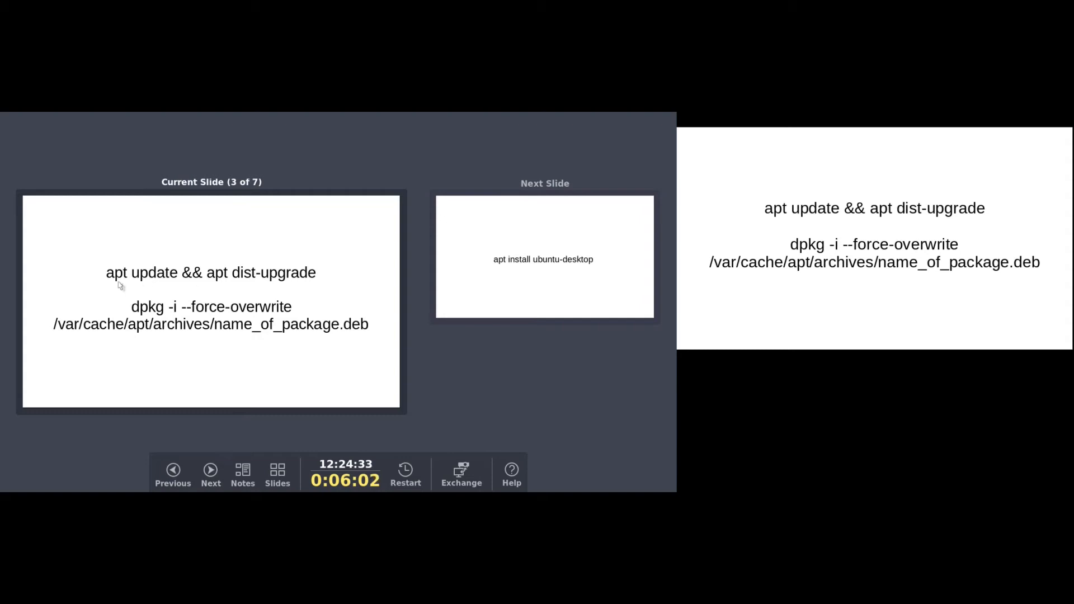
pyautogui.moveTo(221, 288)
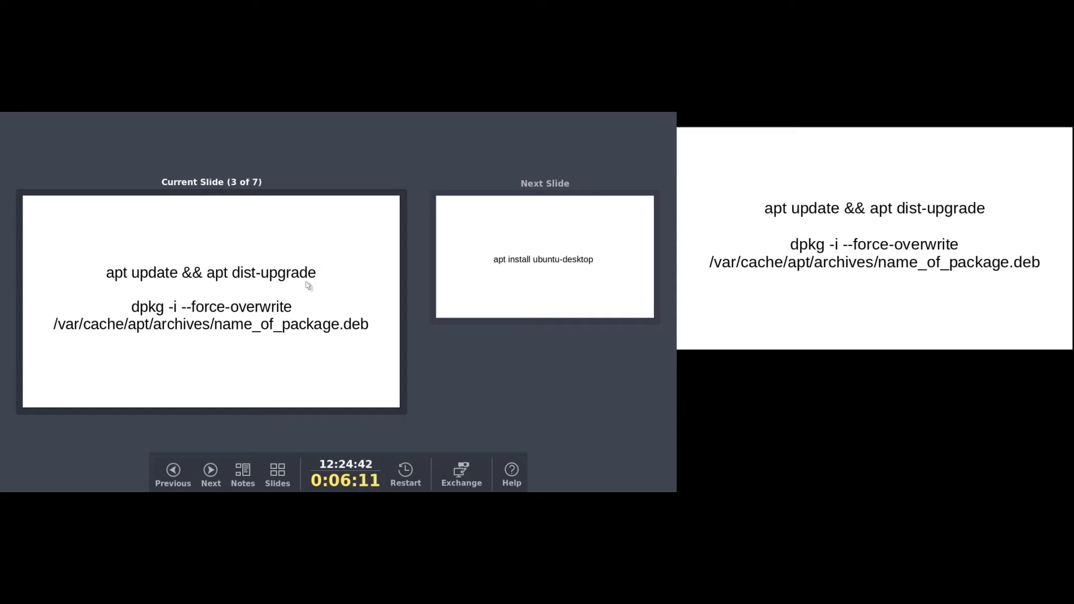
pyautogui.moveTo(194, 323)
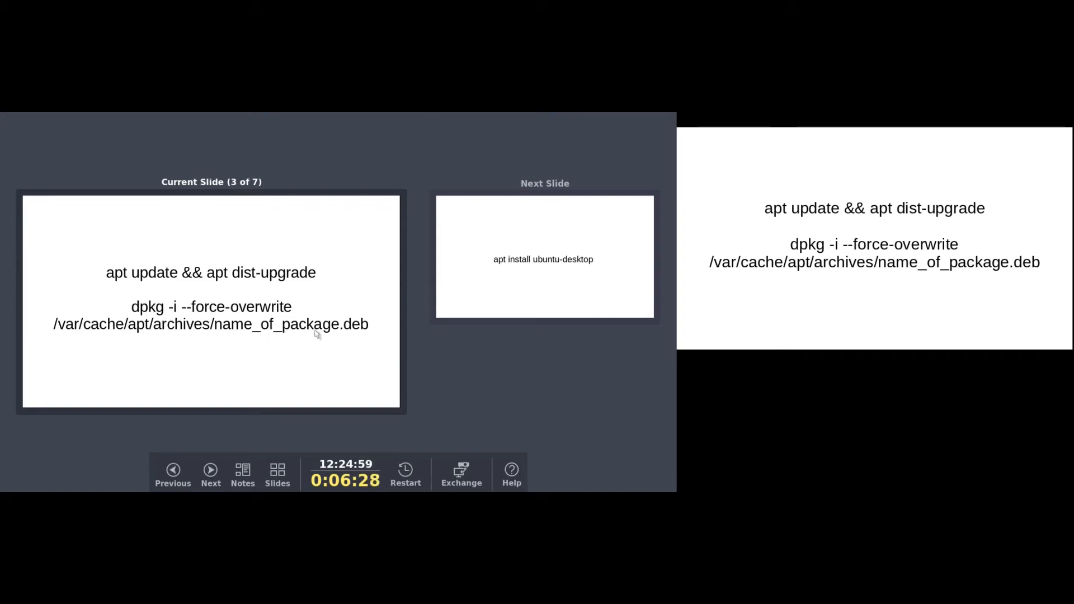
pyautogui.moveTo(129, 345)
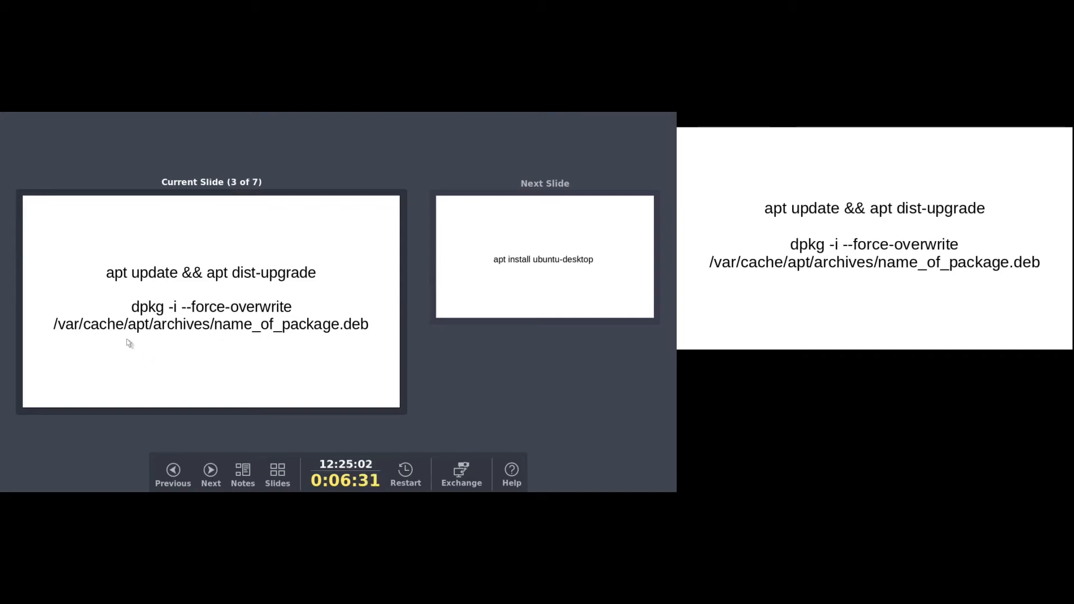
pyautogui.moveTo(61, 339)
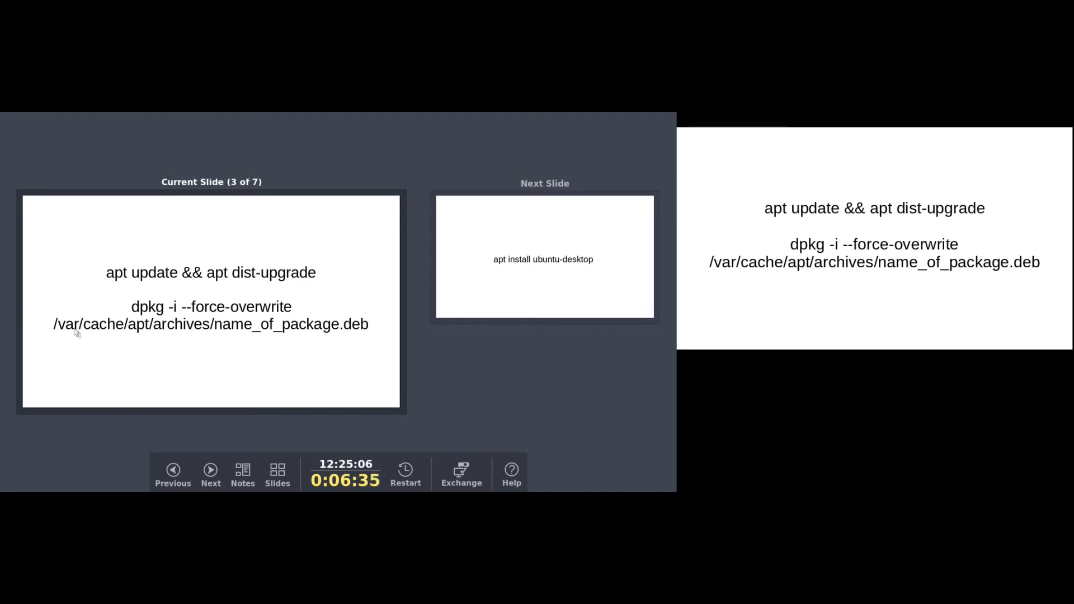
pyautogui.moveTo(316, 342)
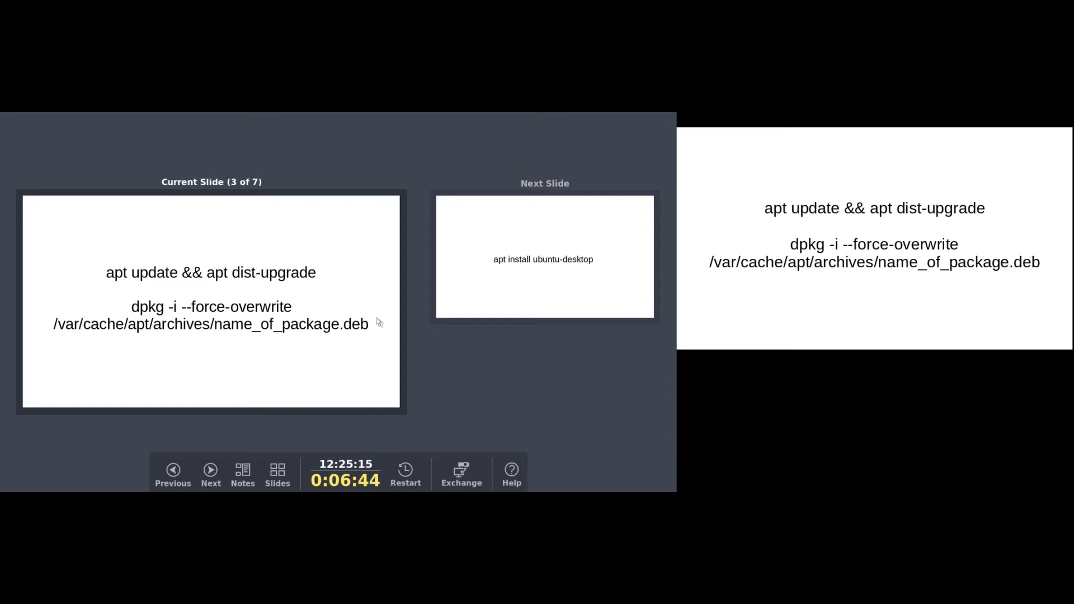
pyautogui.moveTo(177, 281)
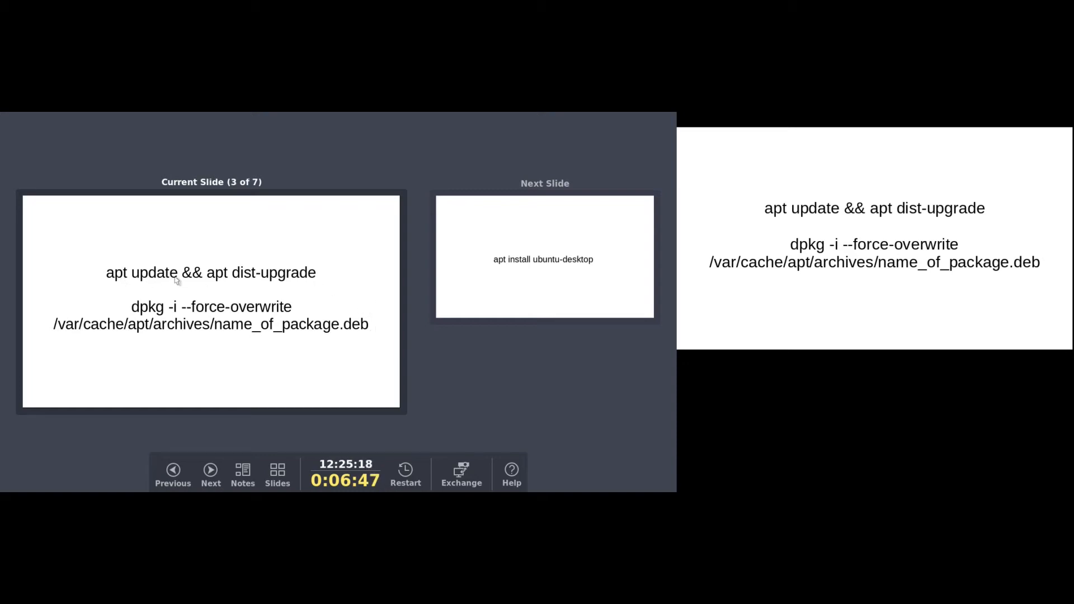
pyautogui.moveTo(308, 289)
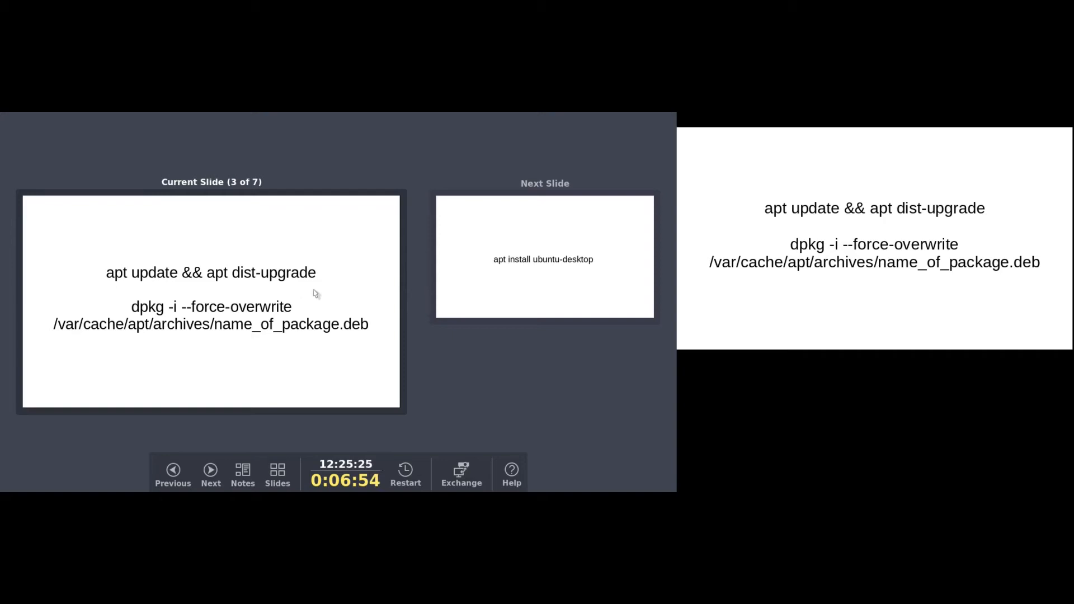
pyautogui.moveTo(249, 405)
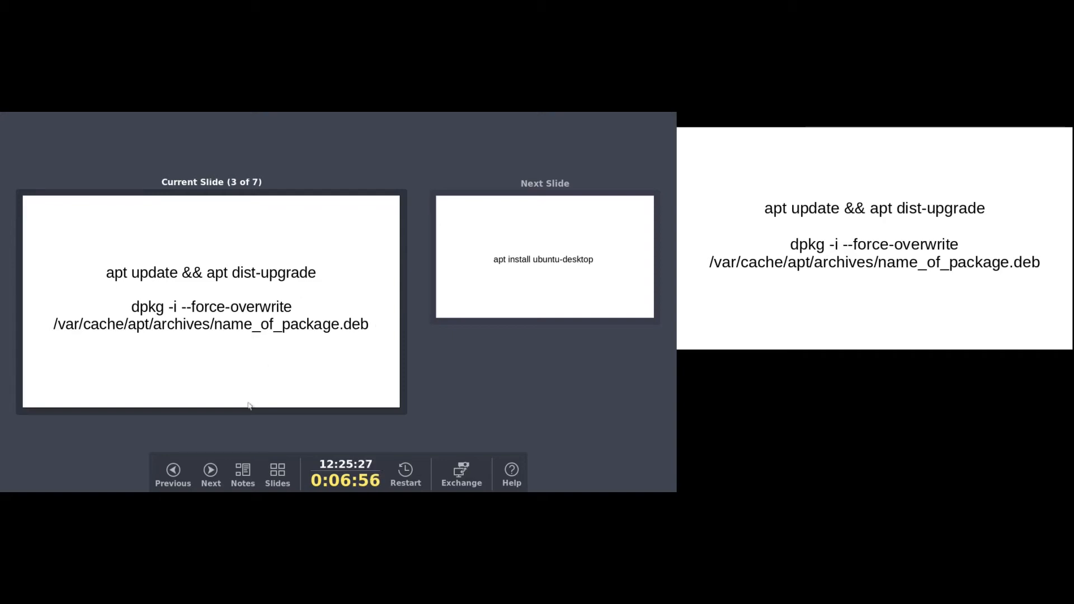
pyautogui.click(210, 473)
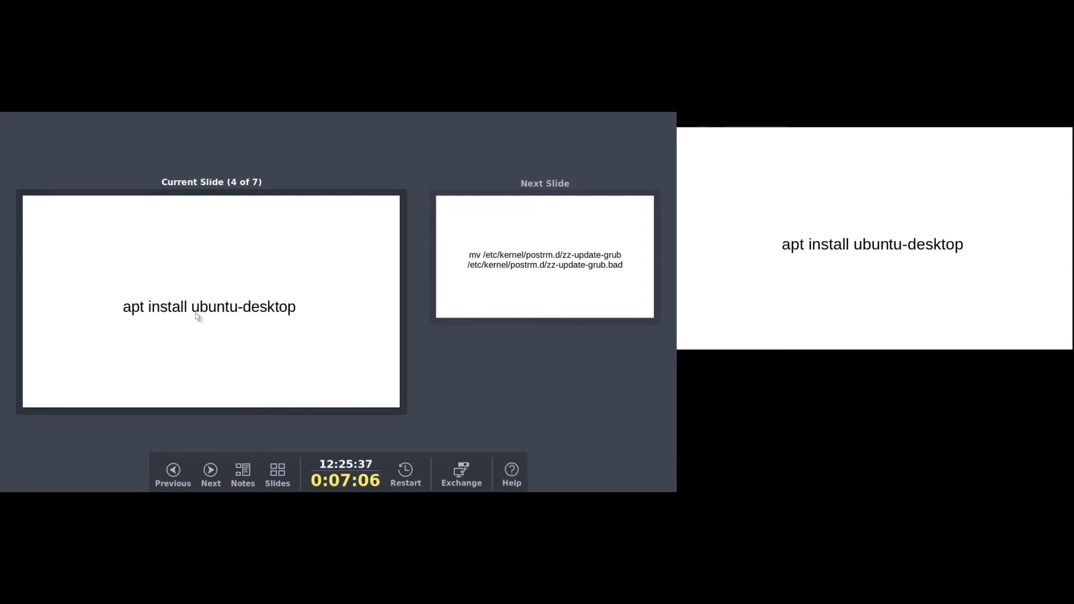
pyautogui.moveTo(298, 317)
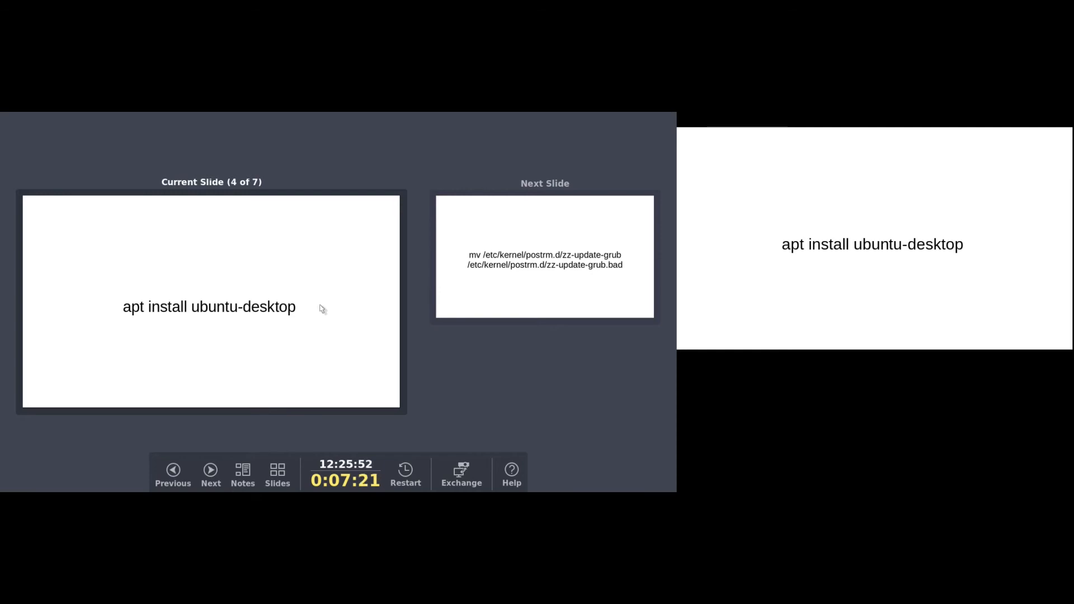
pyautogui.moveTo(210, 473)
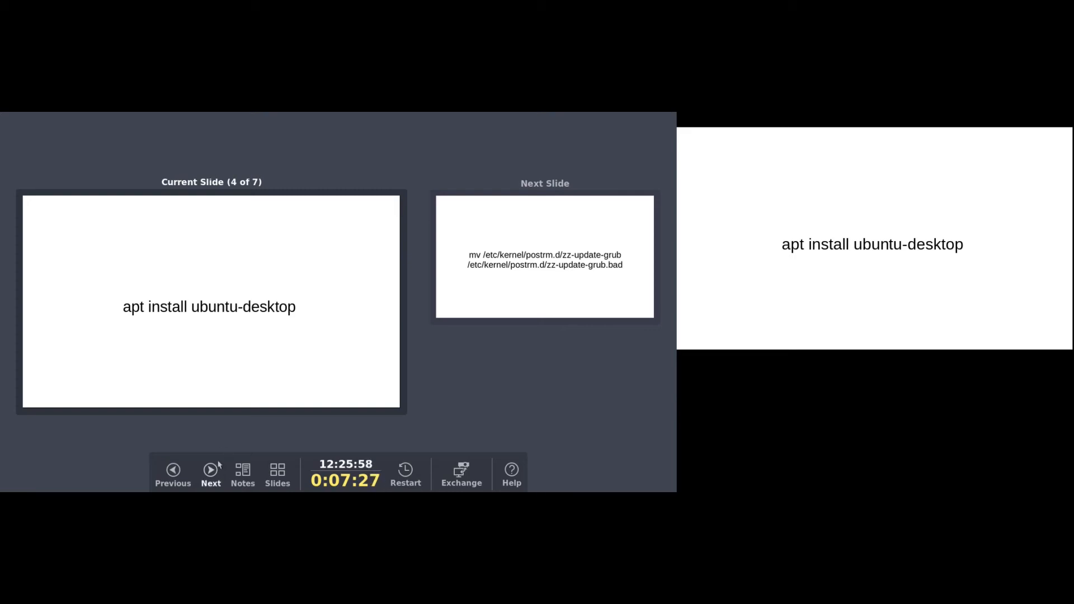
# Step: Advance past the zz-update-grub rename slide to the kernel-check commands slide
pyautogui.click(210, 473)
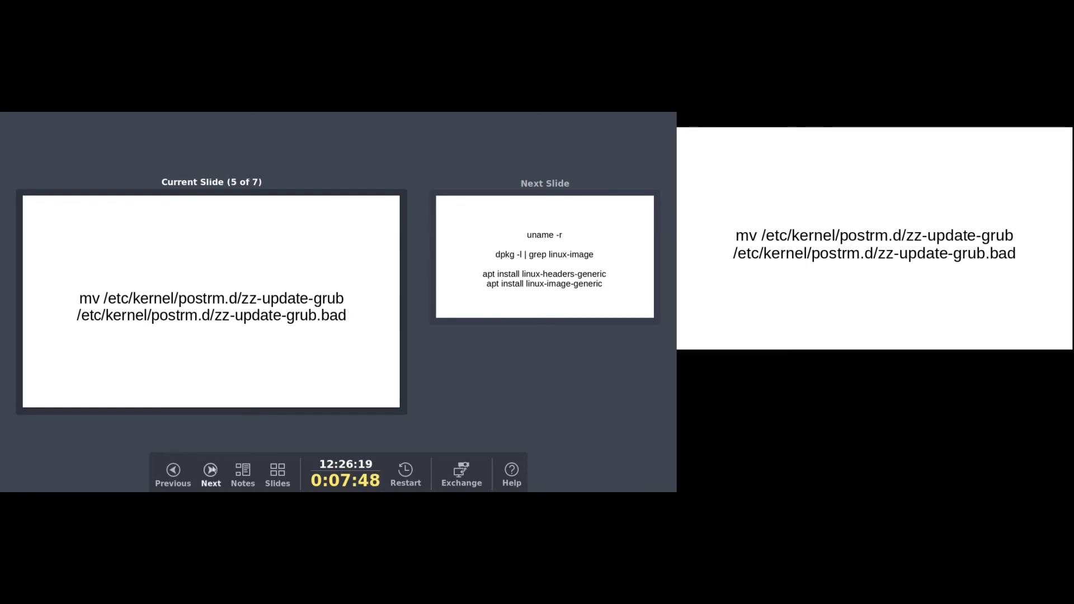
pyautogui.click(210, 473)
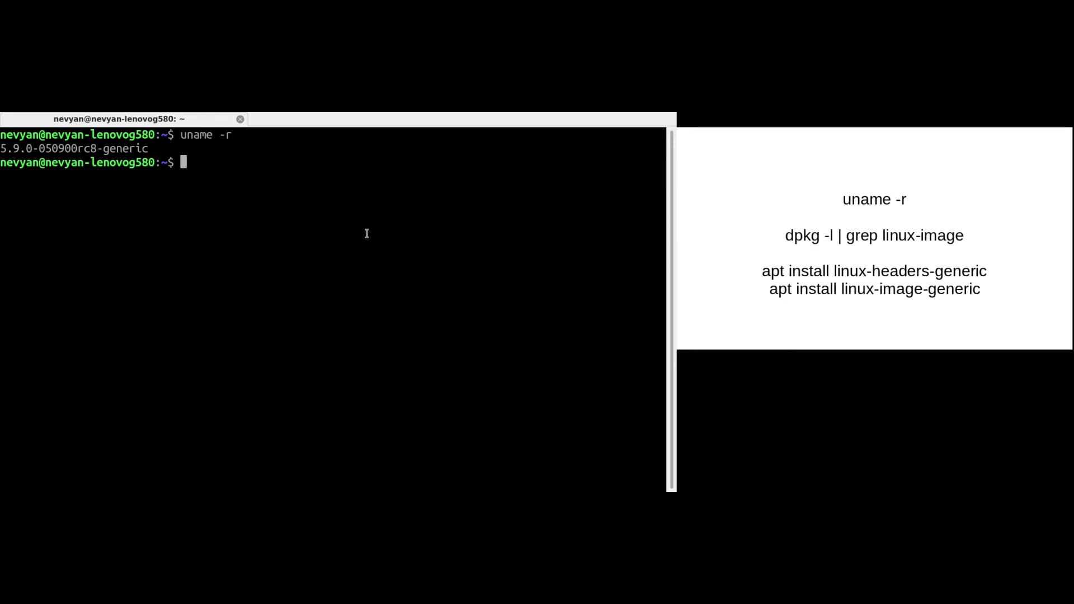
# Step: List installed kernels with dpkg -l|grep linux-image and review the 5.8.12 and 5.9.0 rc entries
pyautogui.write('dpkg -l|grep')
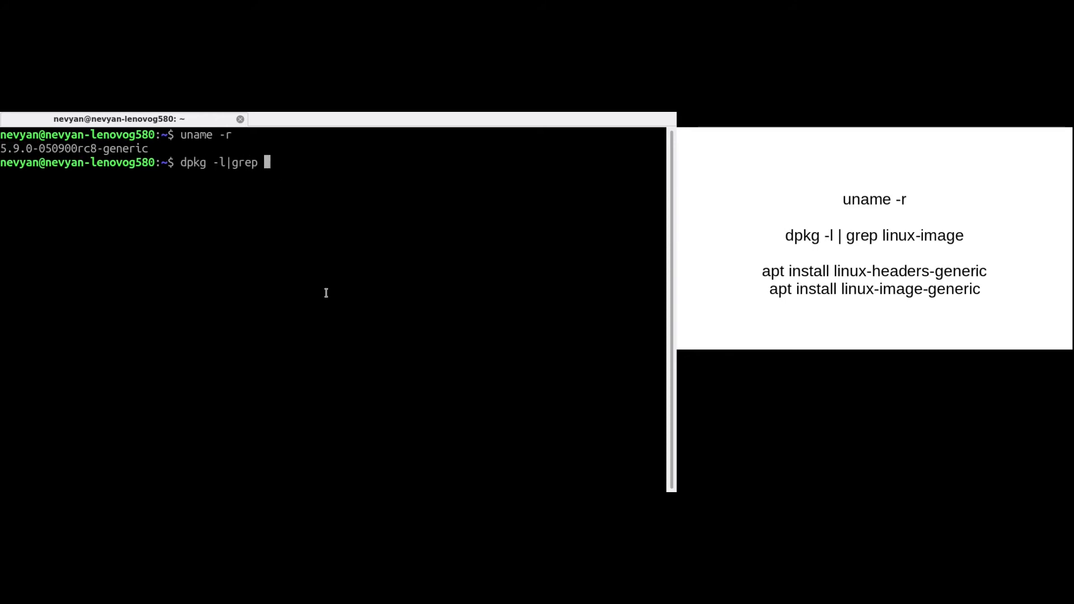
pyautogui.press('Return')
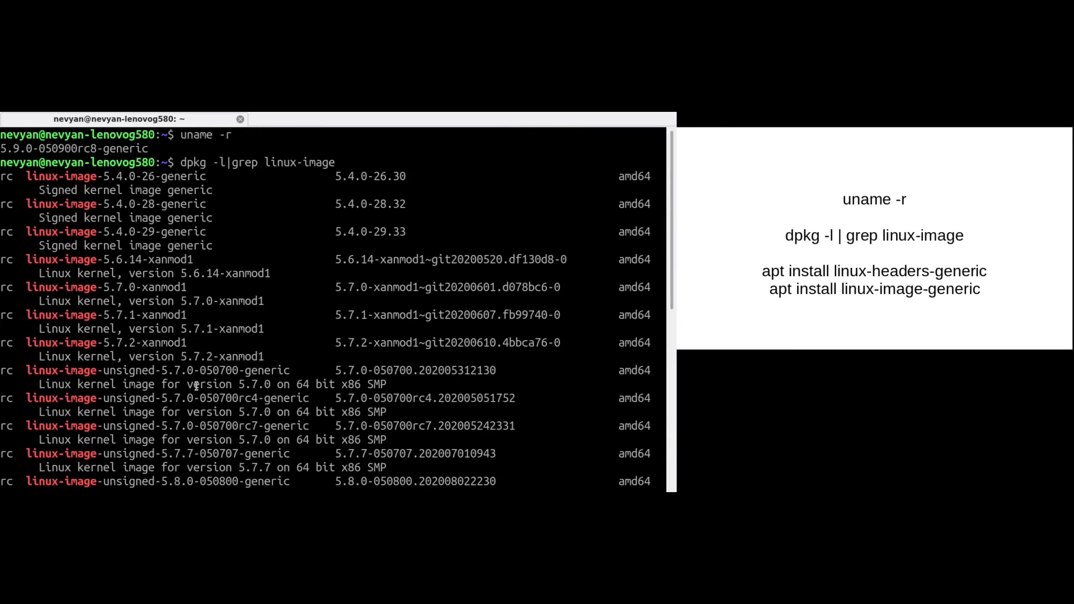
pyautogui.scroll(-3)
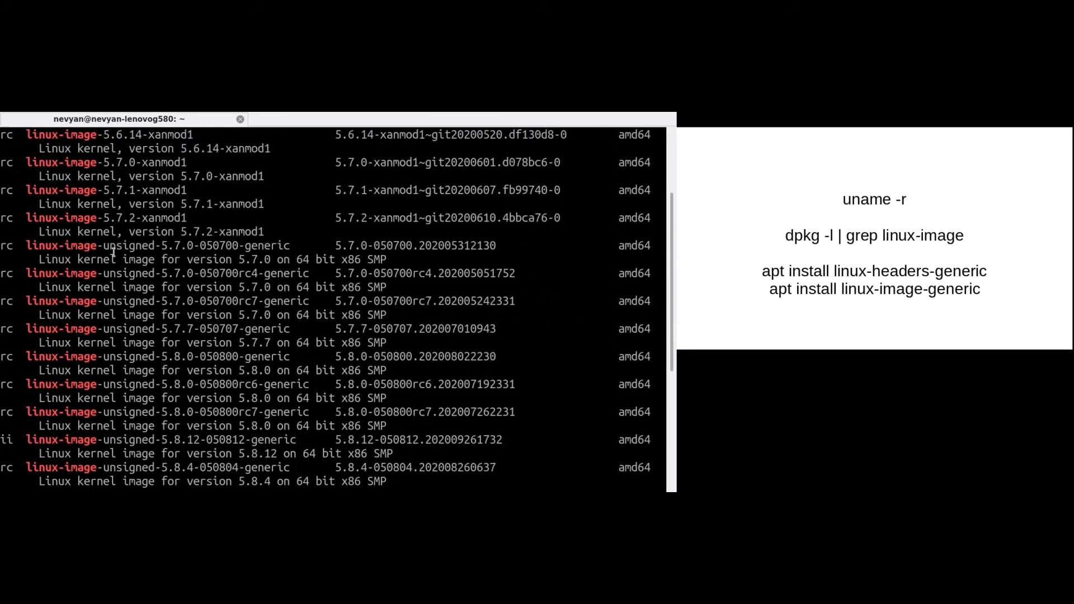
pyautogui.scroll(-3)
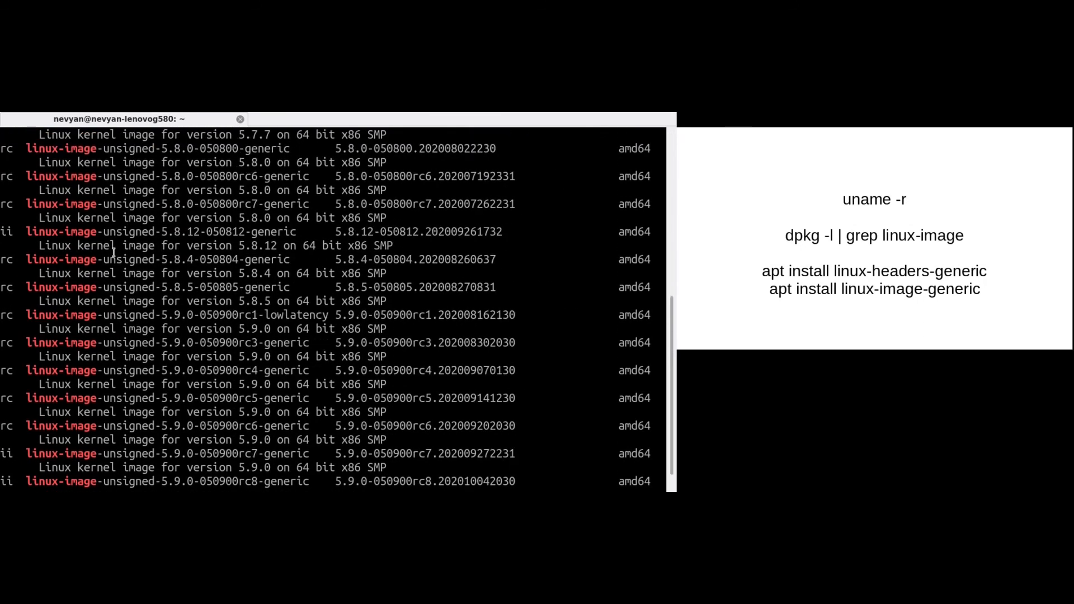
pyautogui.scroll(3)
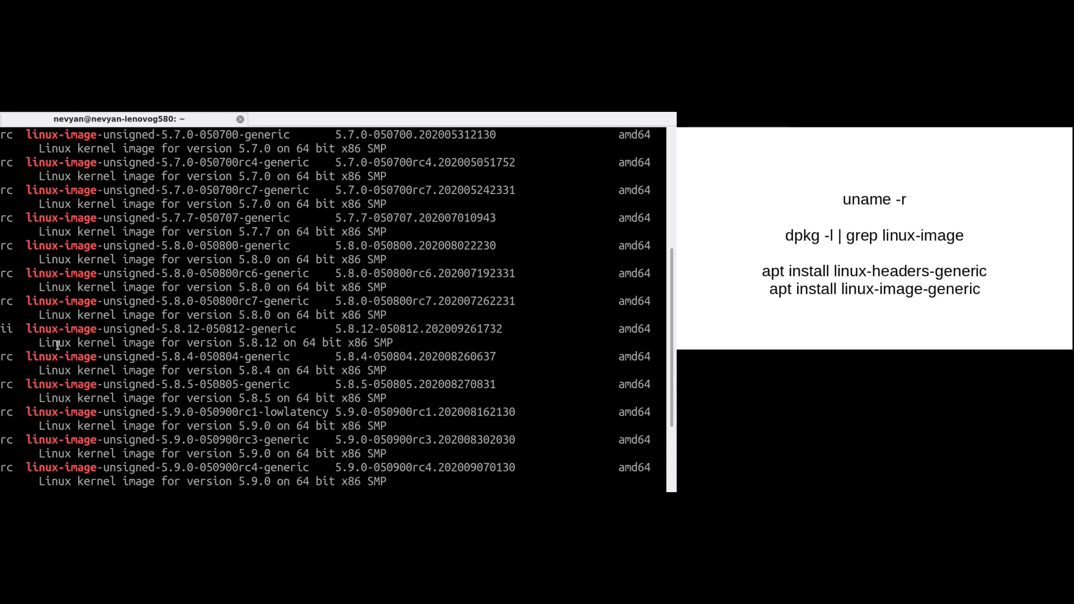
pyautogui.scroll(-3)
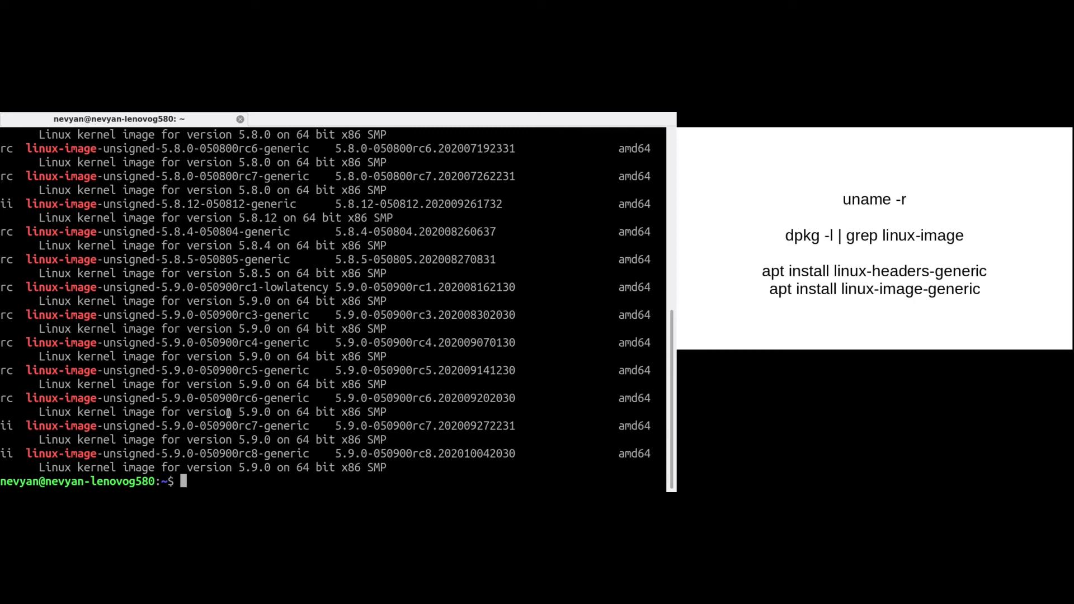
pyautogui.doubleClick(168, 426)
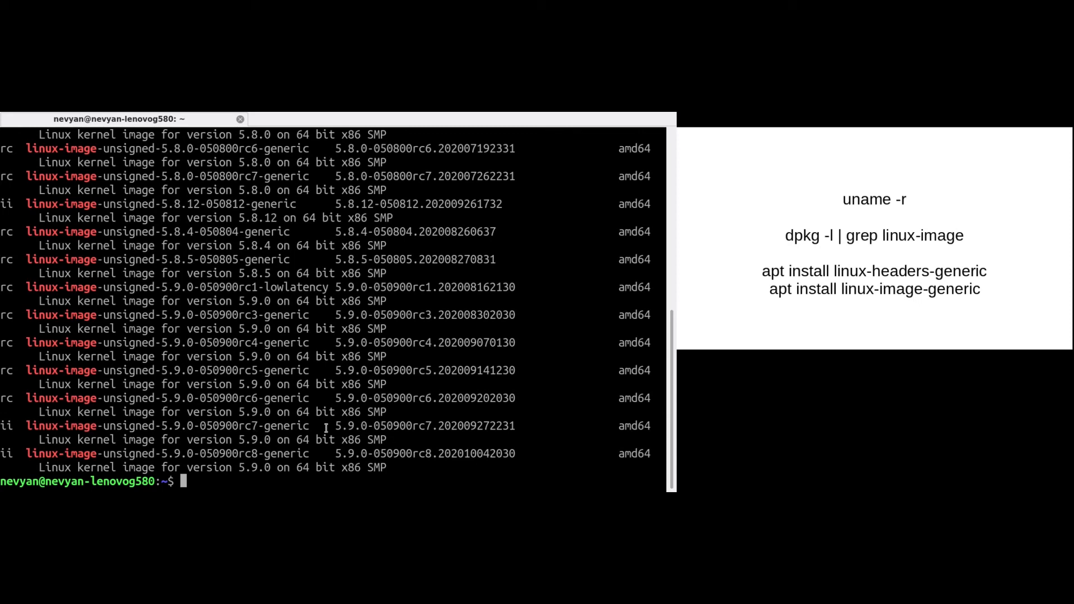
pyautogui.moveTo(122, 419)
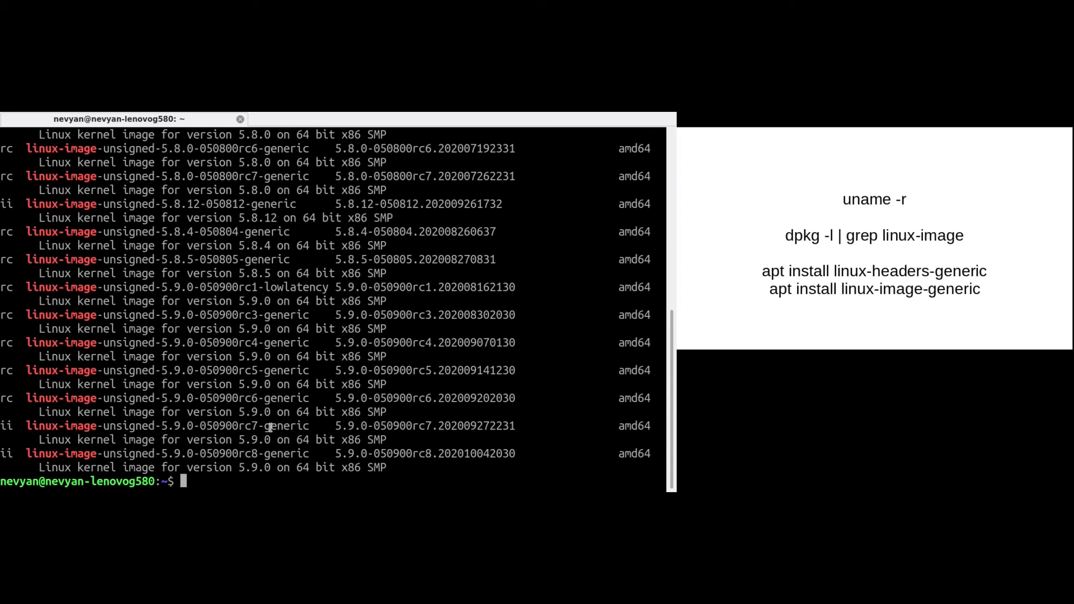
pyautogui.moveTo(325, 425)
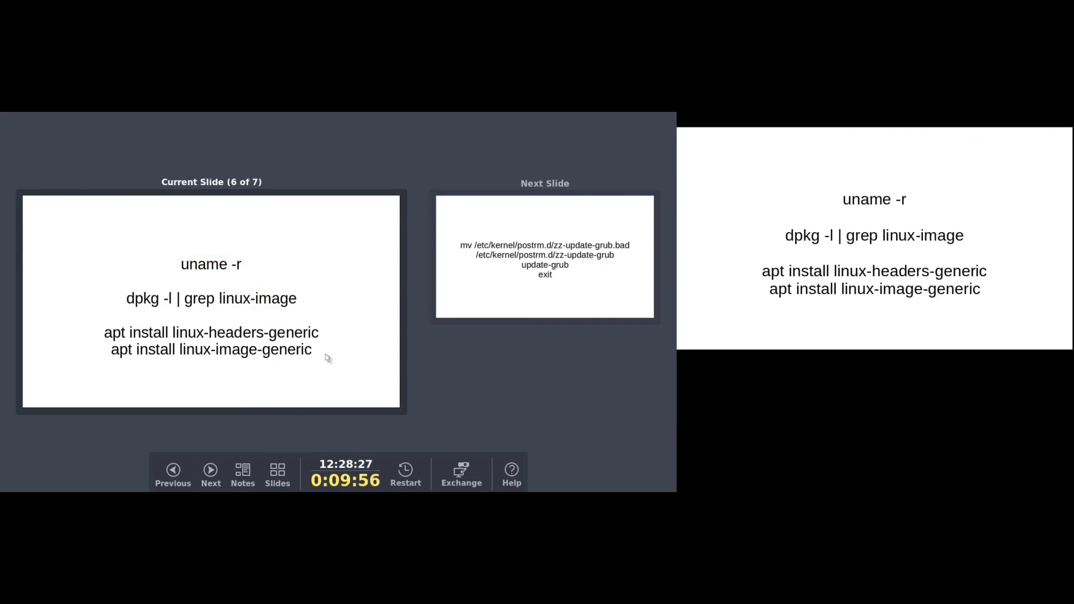
pyautogui.moveTo(285, 356)
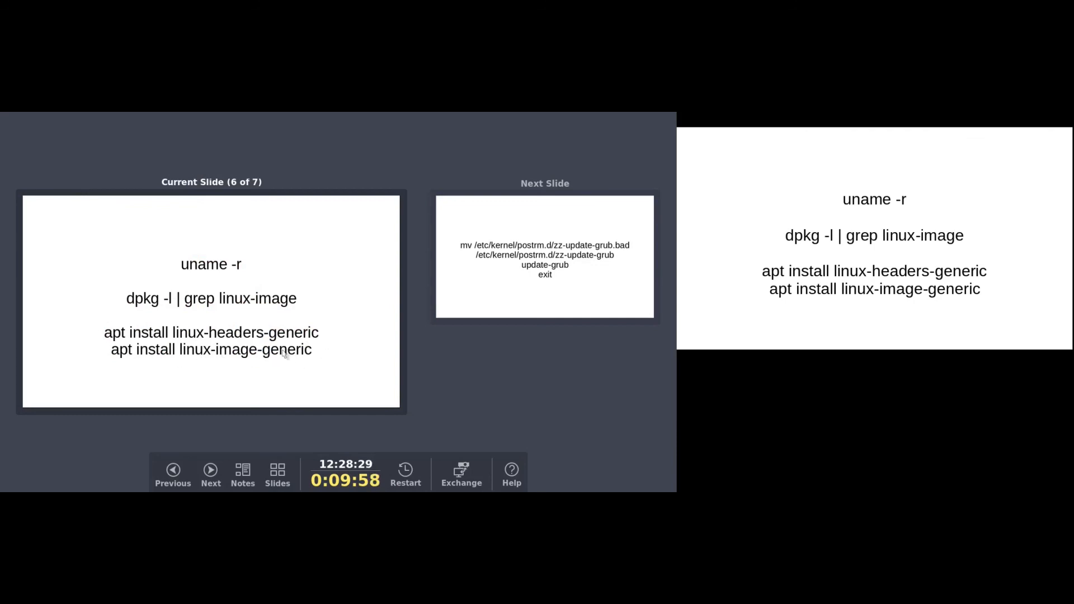
# Step: Advance to the final slide with the zz-update-grub restore, update-grub and exit commands
pyautogui.click(211, 474)
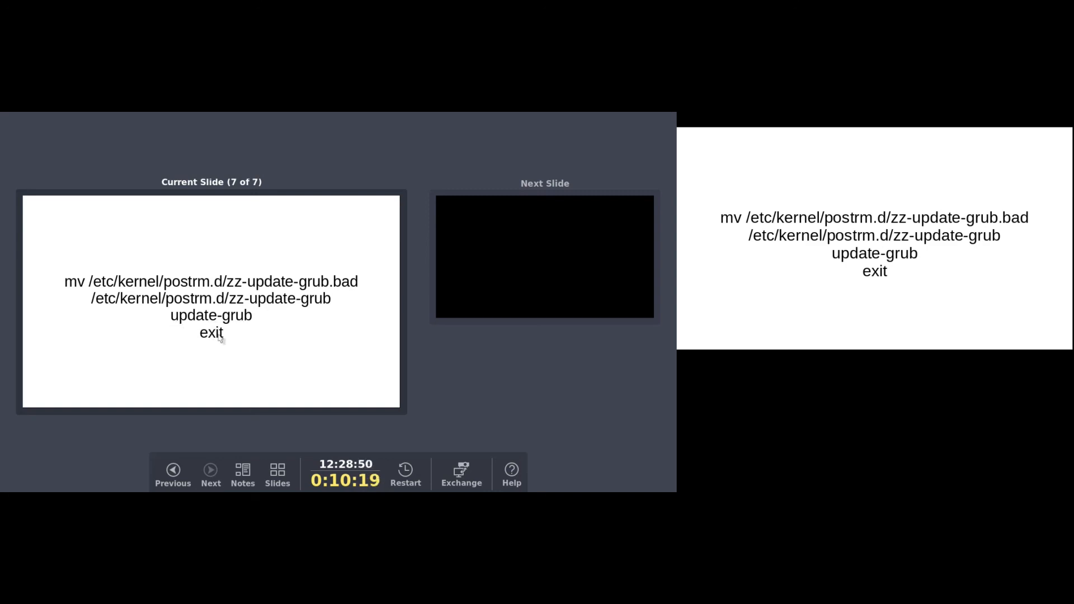
pyautogui.moveTo(247, 342)
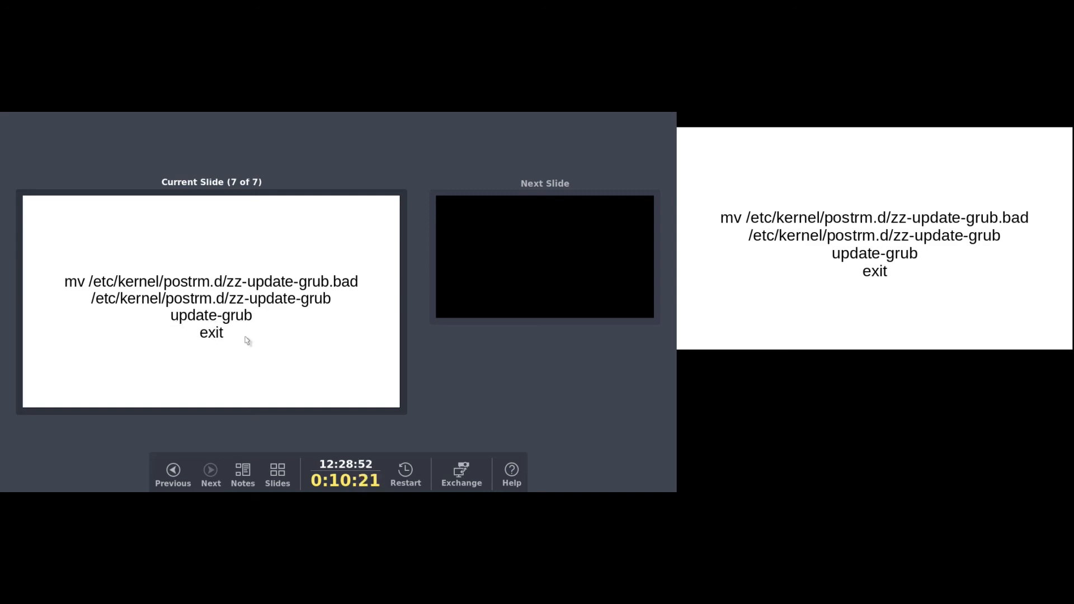
pyautogui.moveTo(273, 325)
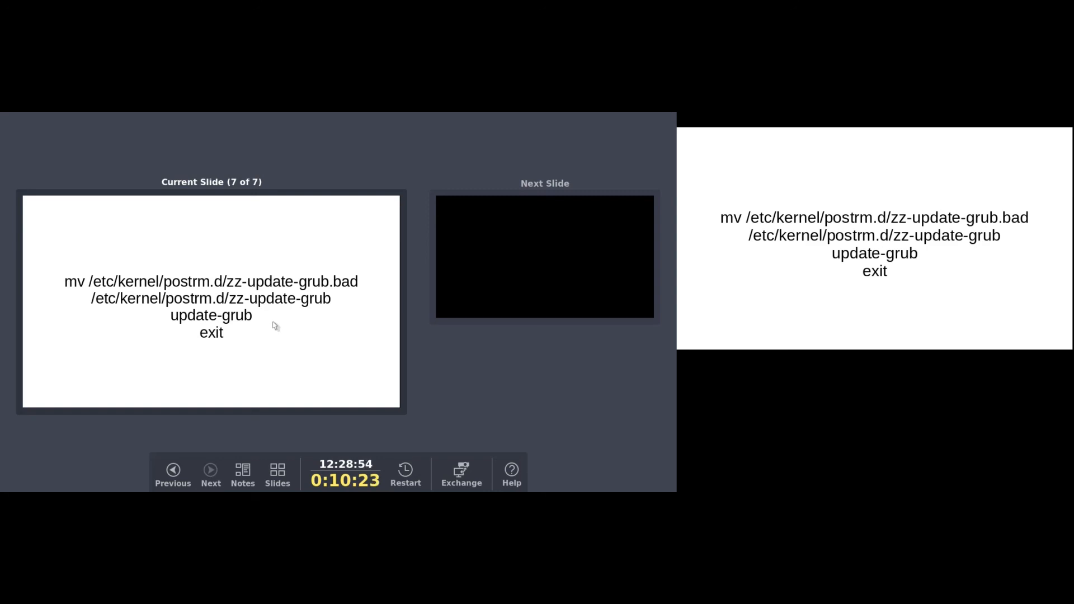